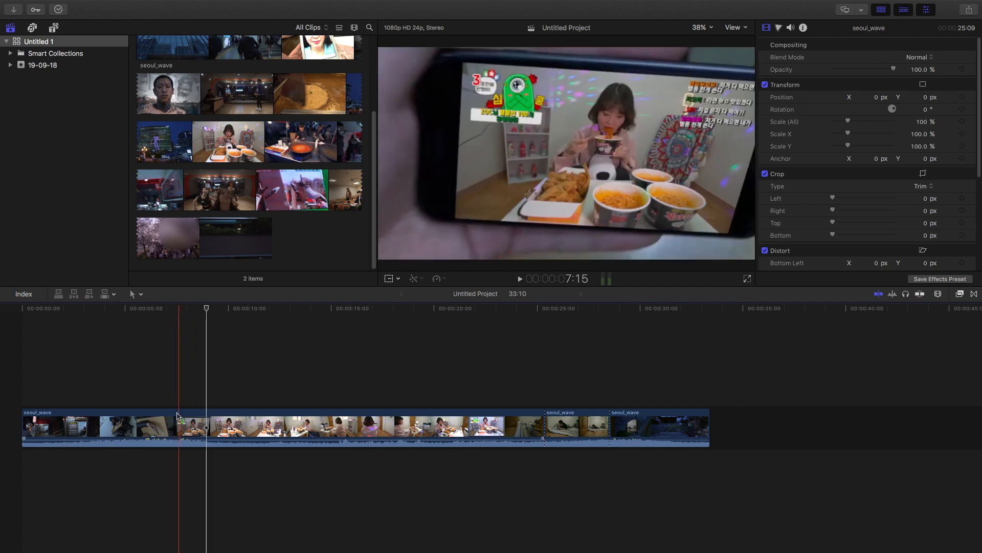
Step: Connect the bedroom clip above the phone footage at the chosen playhead position
click(152, 427)
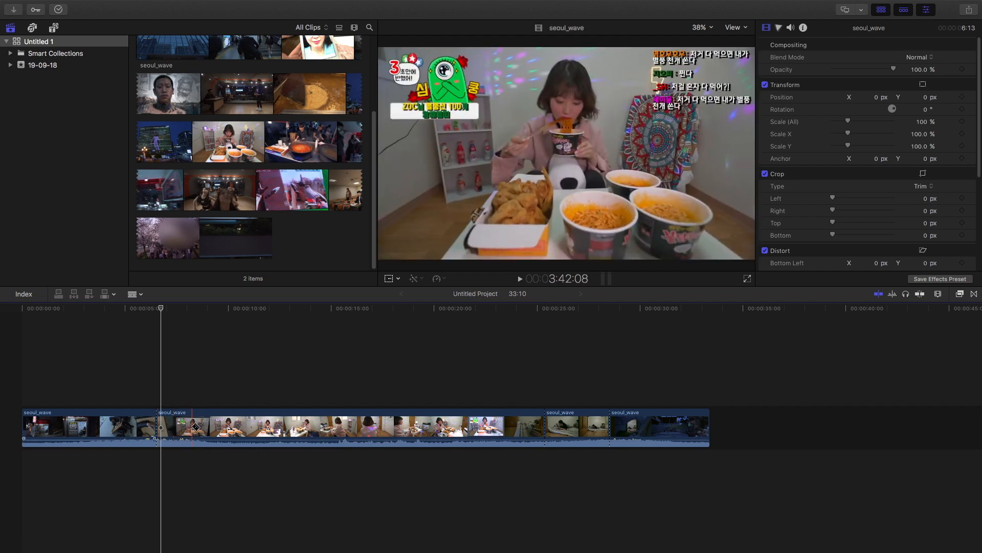
click(574, 427)
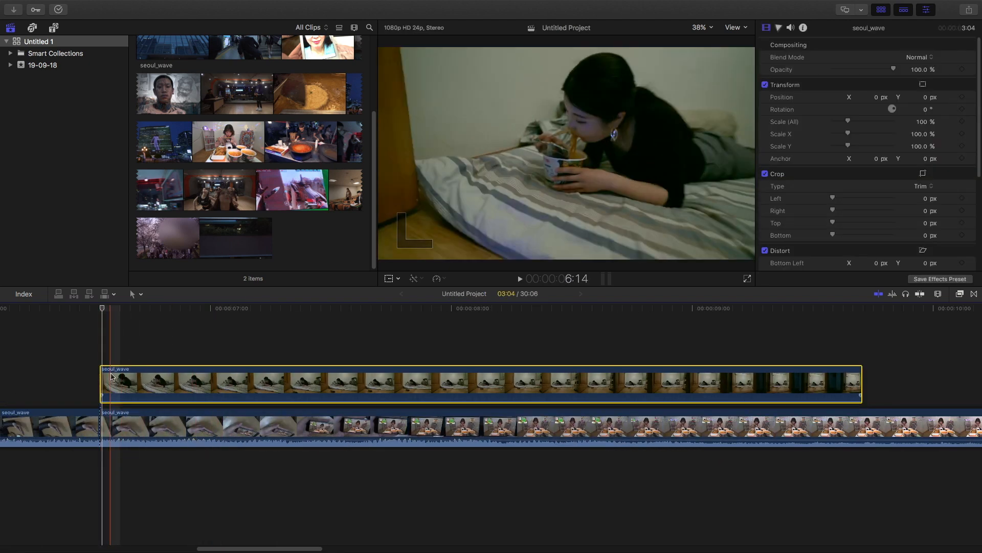
Step: Switch the connected bedroom clip's on-screen adjustment mode to Distort
click(700, 27)
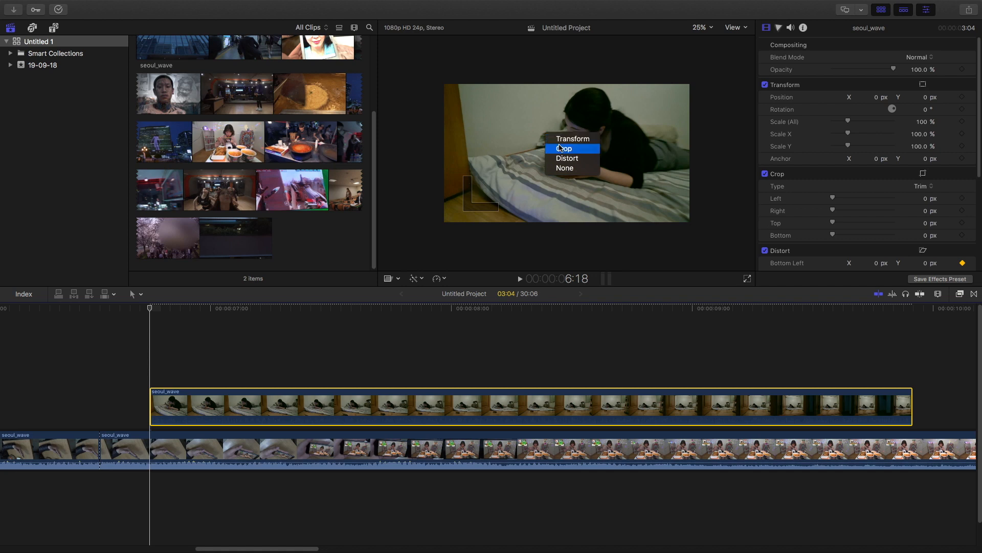
click(574, 139)
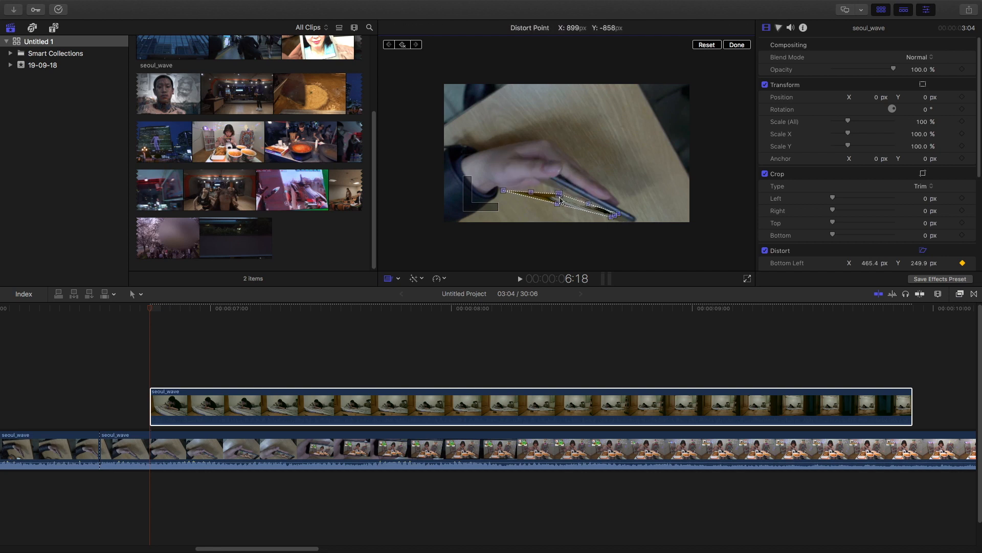
Step: Fit the clip's corners to the phone screen on the opening frames, keyframing each alignment
drag(559, 194, 528, 185)
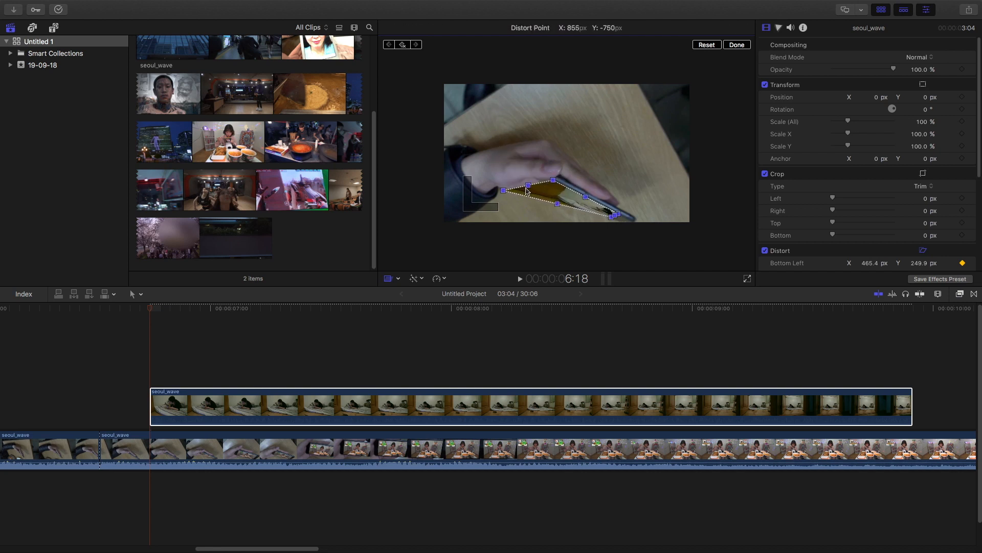
drag(508, 192, 551, 186)
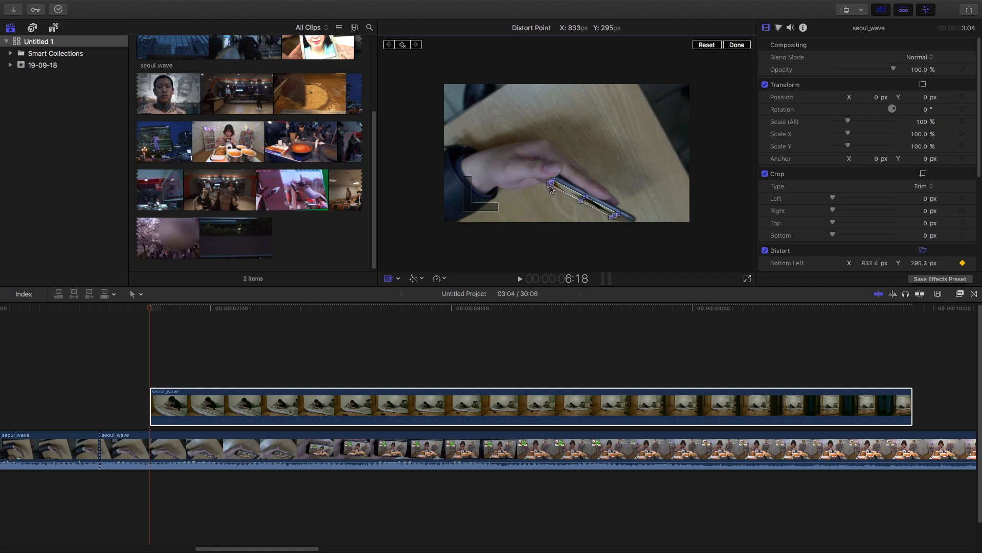
drag(554, 184, 550, 186)
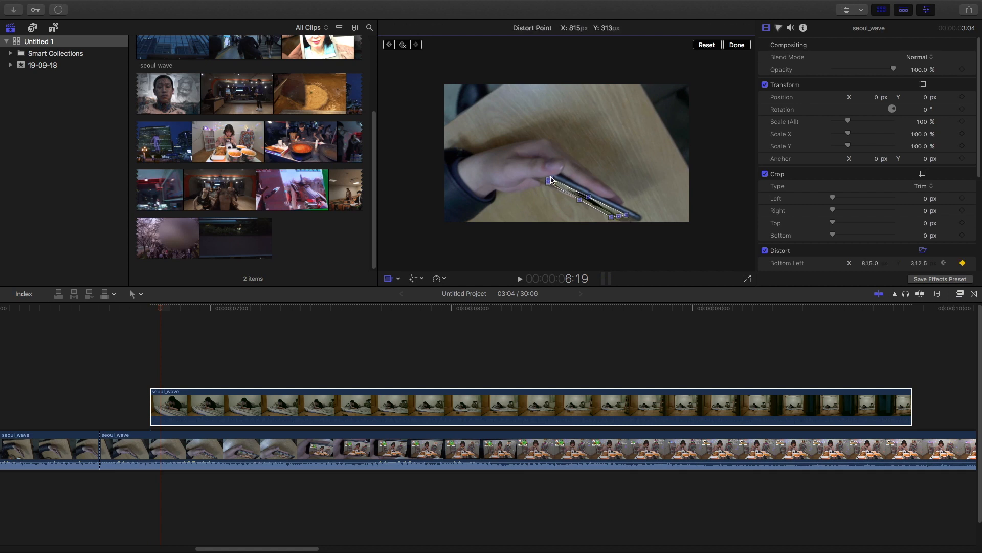
drag(546, 180, 542, 180)
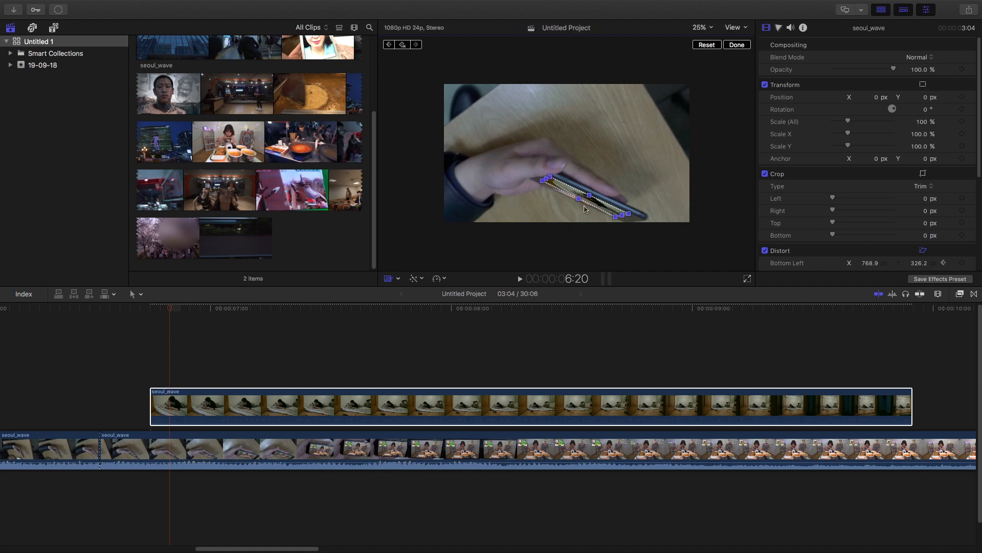
drag(581, 211, 541, 185)
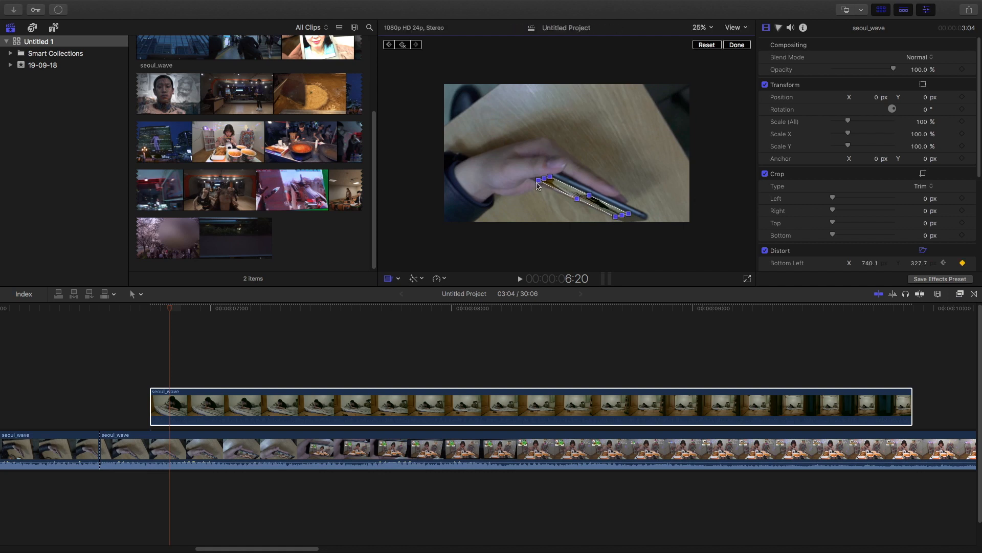
Step: Re-pin the left, bottom-right and lower corners to the phone screen on the following frames
drag(542, 180, 537, 185)
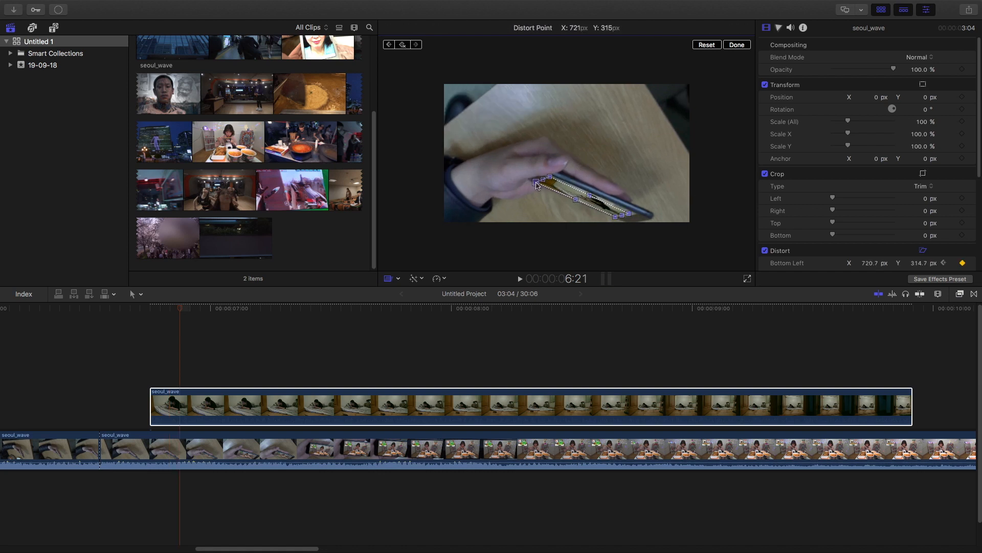
drag(535, 183, 620, 219)
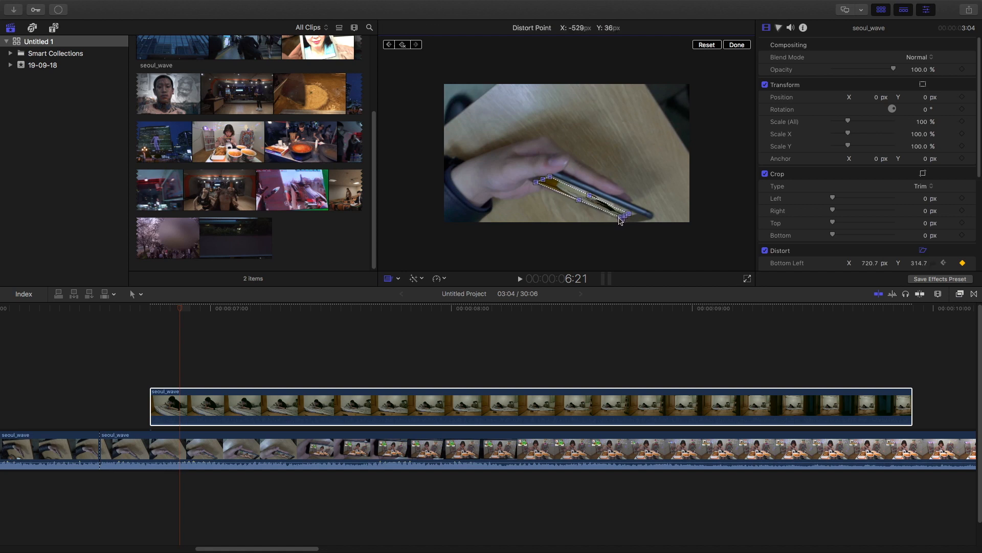
drag(624, 216, 638, 215)
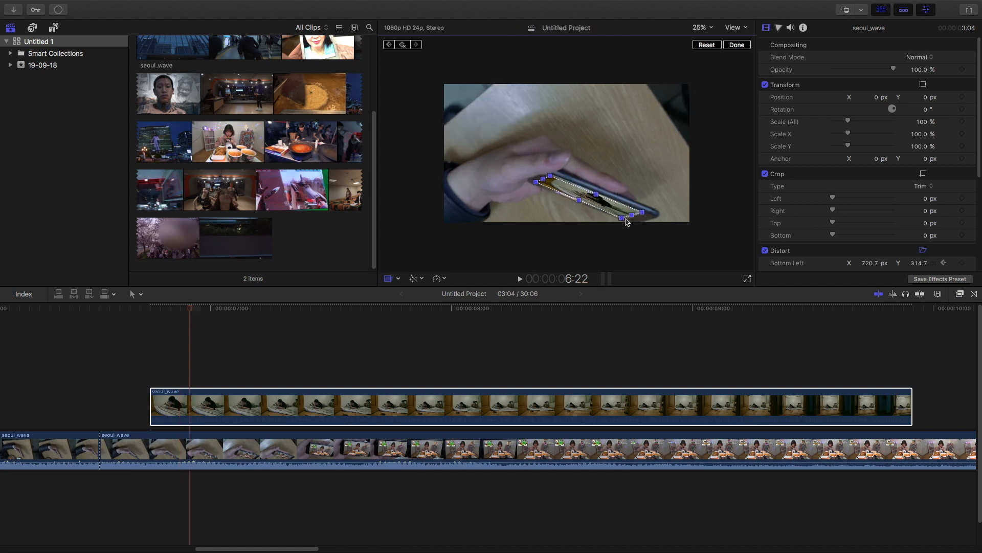
drag(624, 221, 535, 186)
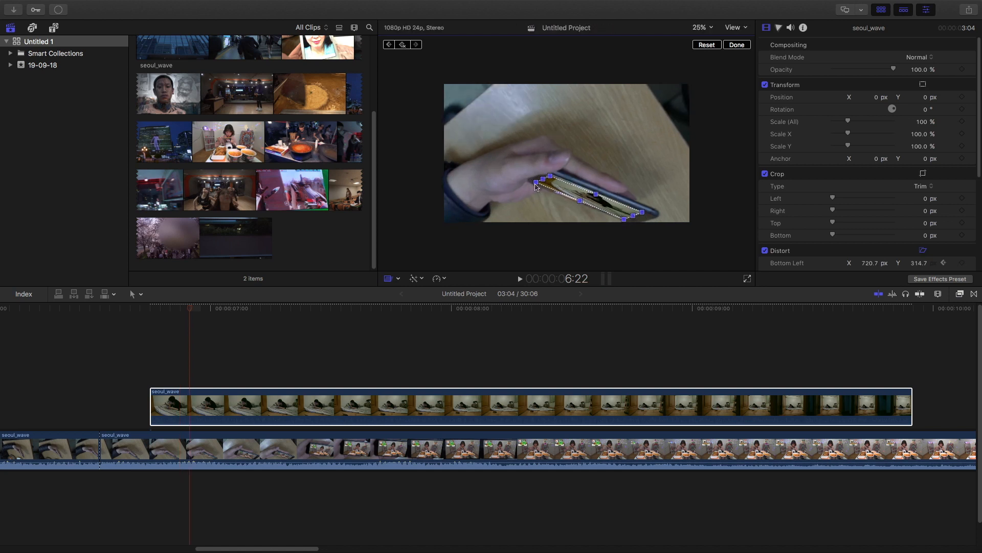
drag(537, 182, 532, 186)
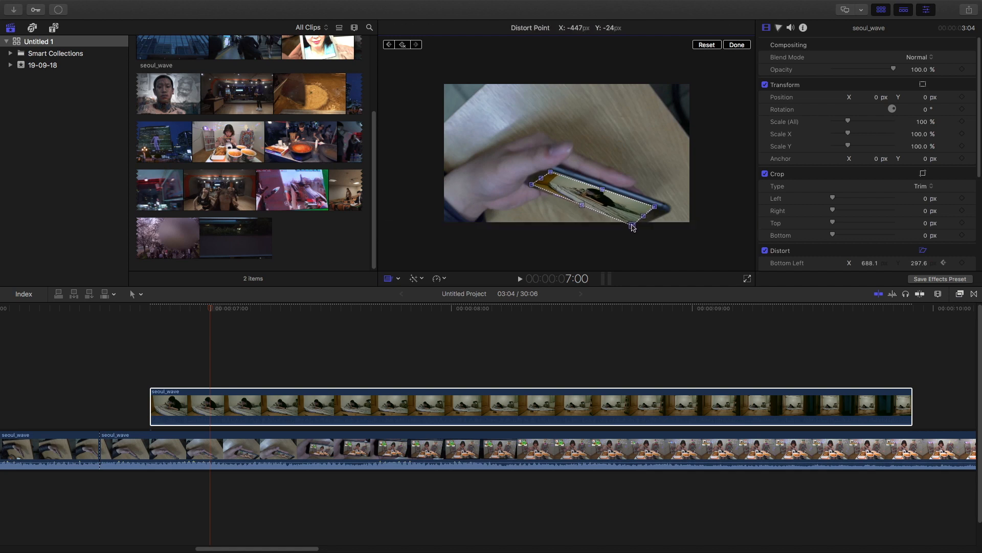
Step: Track the bottom corners onto the phone screen and stretch the clip over the enlarged screen
drag(632, 227, 532, 188)
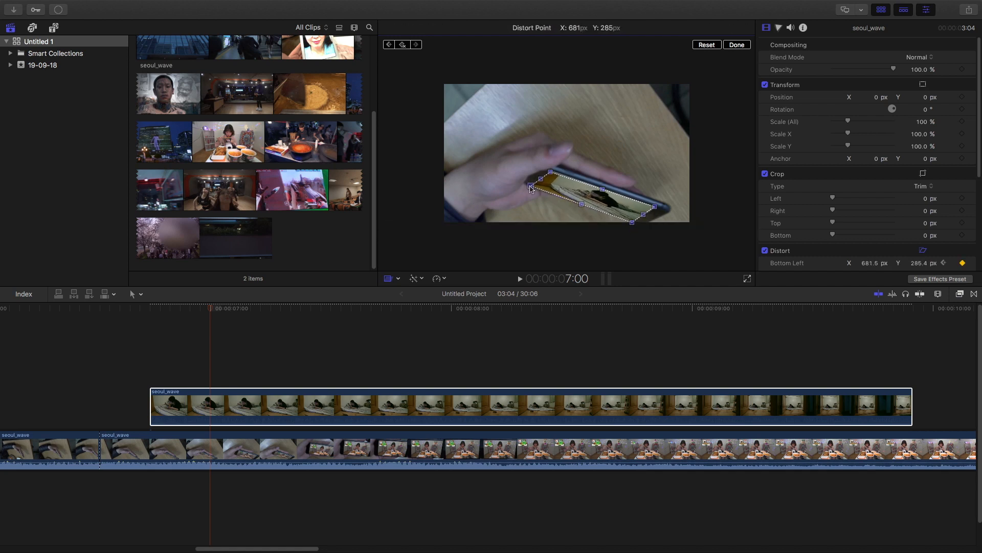
drag(541, 184, 546, 161)
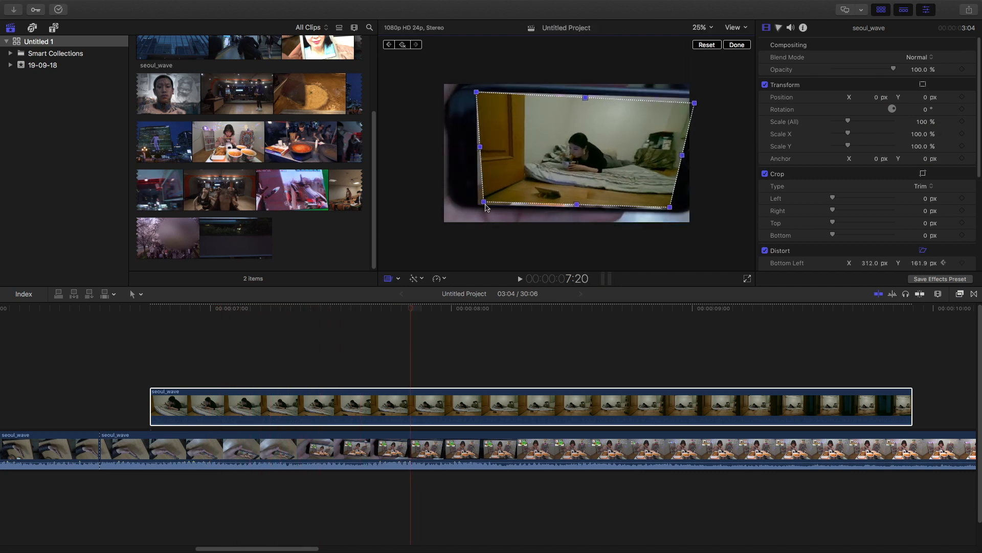
drag(482, 205, 679, 217)
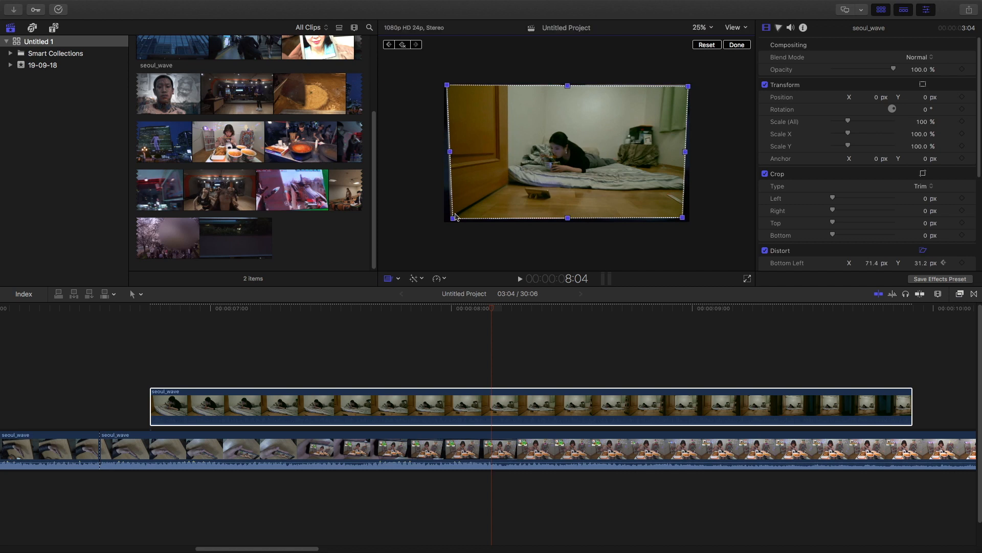
Step: Settle the bottom-left and top-right corners at the frame corners where the phone fills the shot
drag(446, 218, 453, 221)
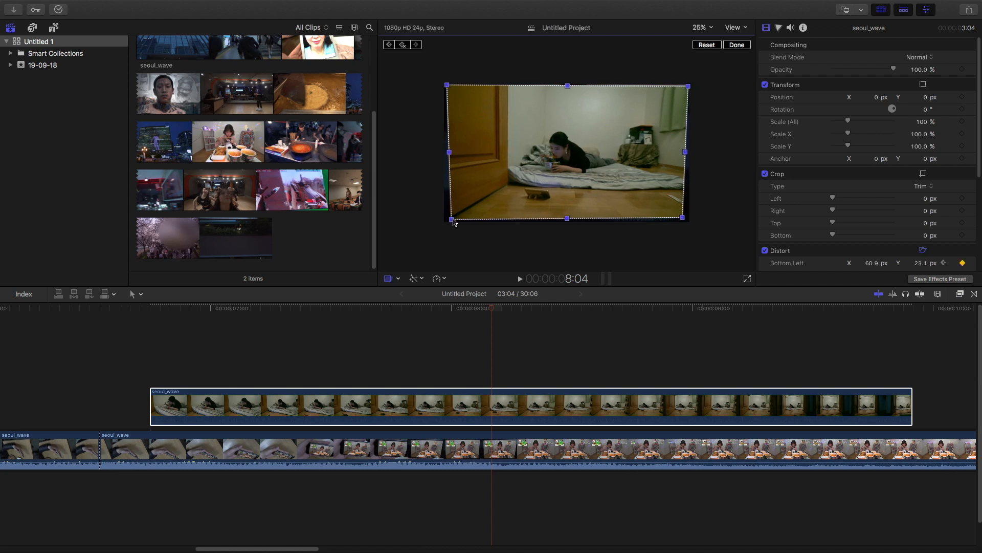
drag(452, 219, 445, 224)
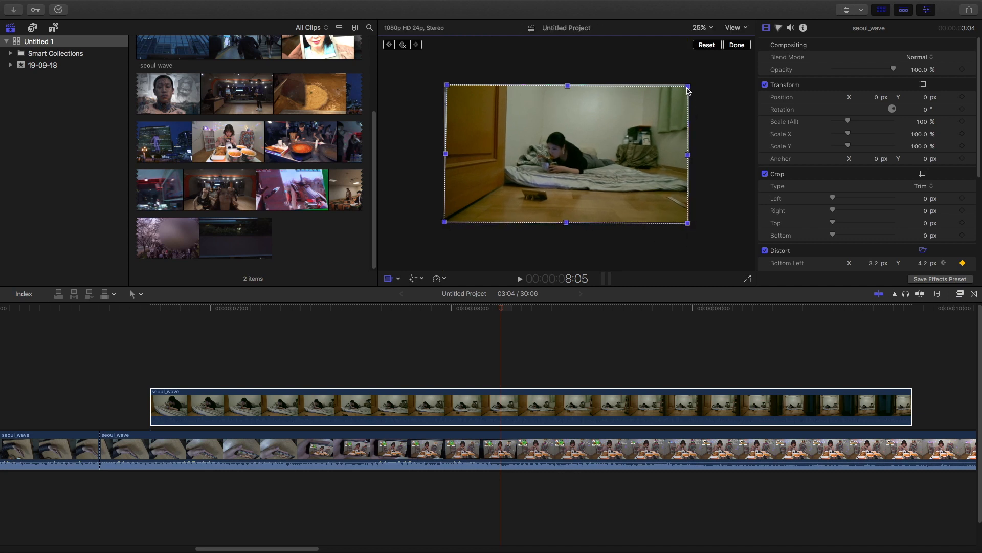
click(446, 85)
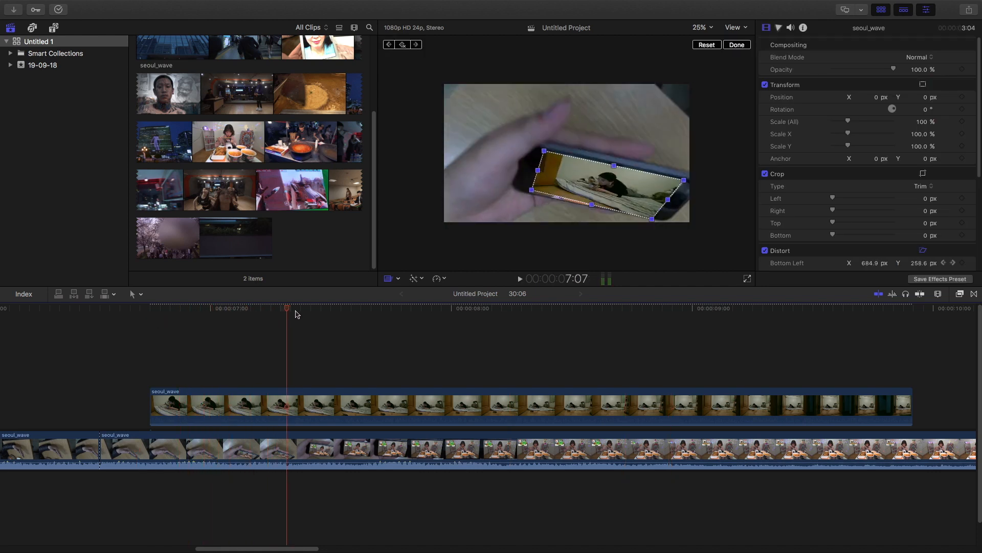
Step: Leave corner editing and jump back to the start of the overlay clip
click(430, 308)
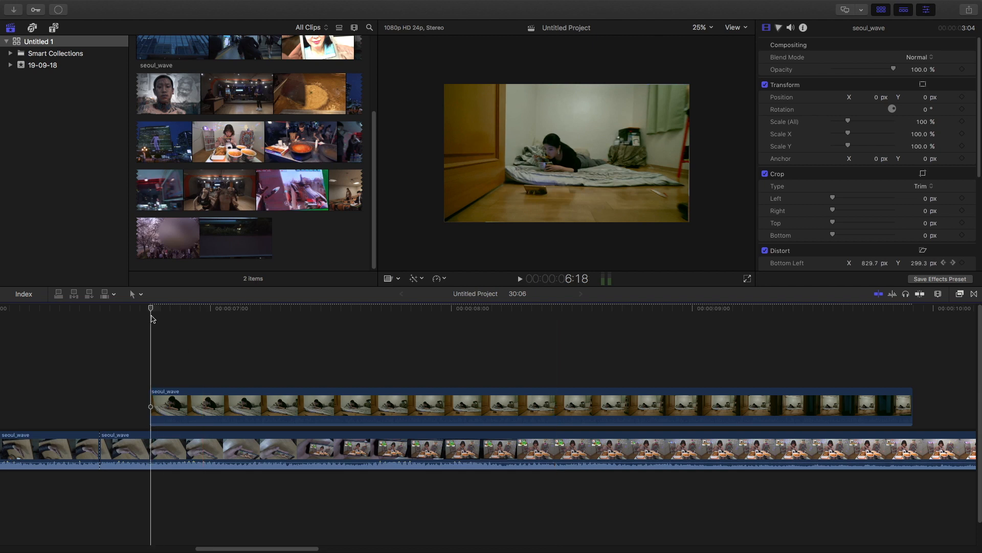
mouse_move(131, 313)
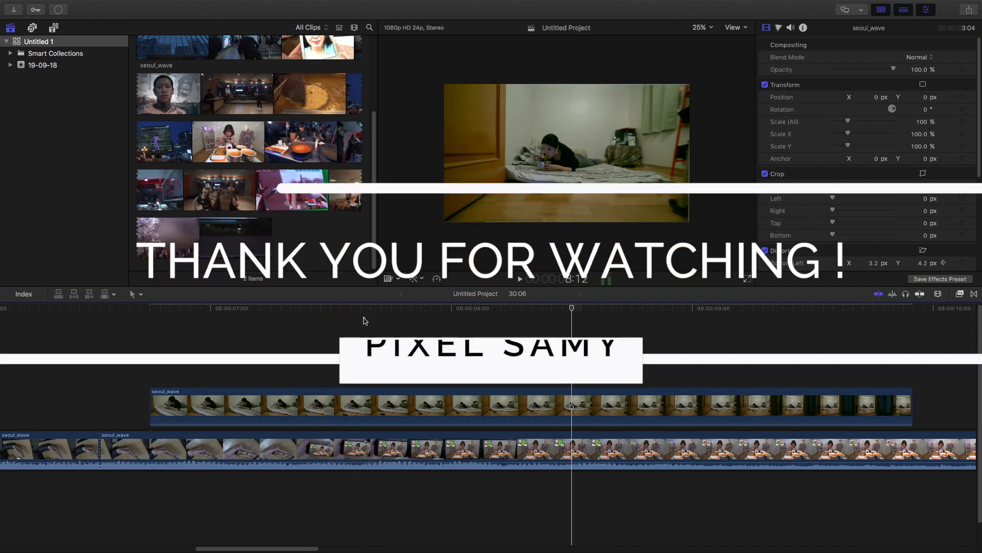
click(363, 405)
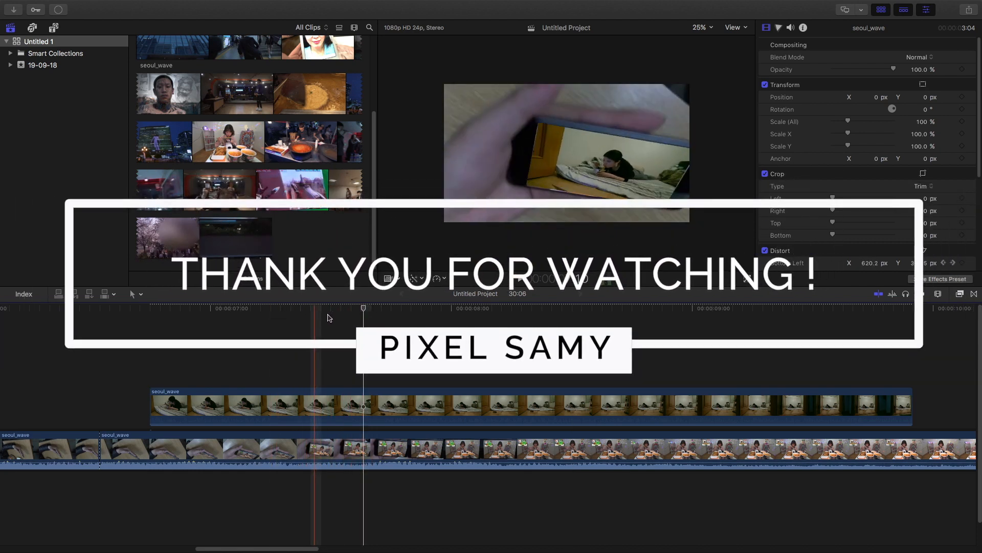